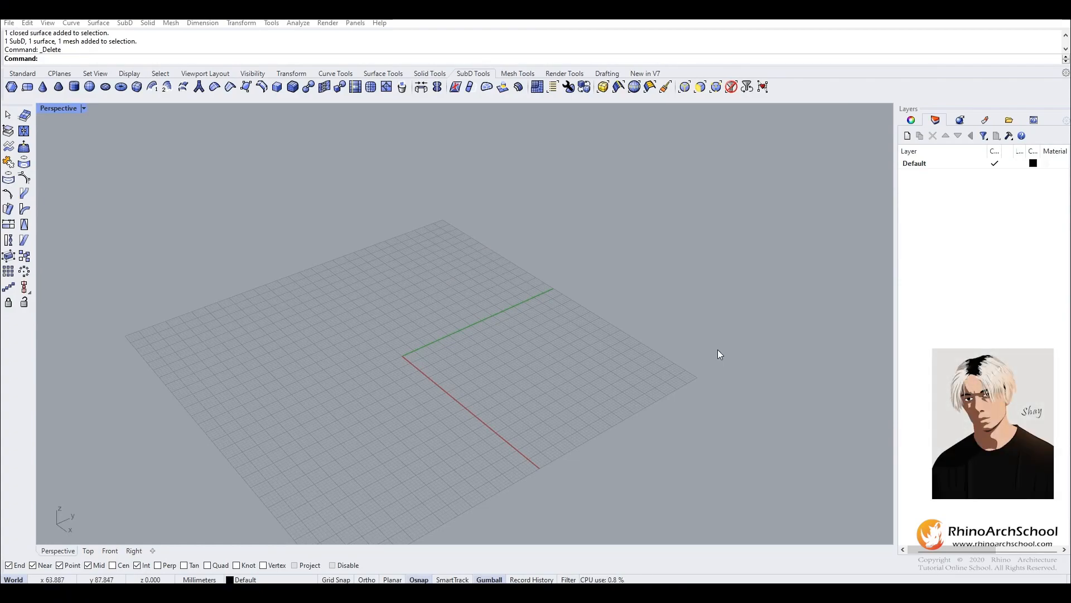
mouse_move(173, 161)
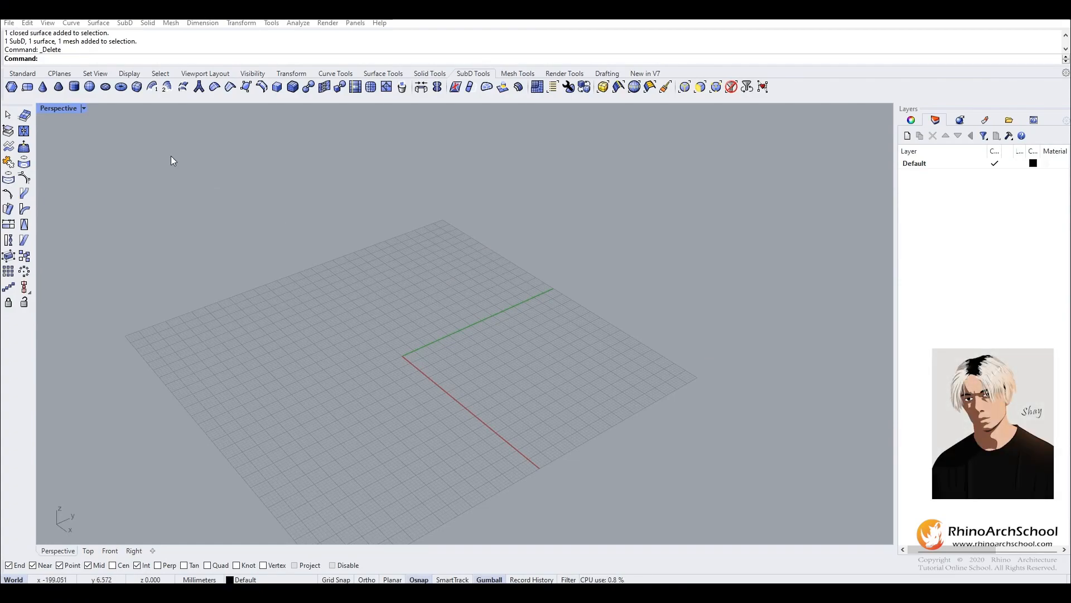
Step: Draw a SubD box on the grid and switch it to smooth display
left_click(135, 87)
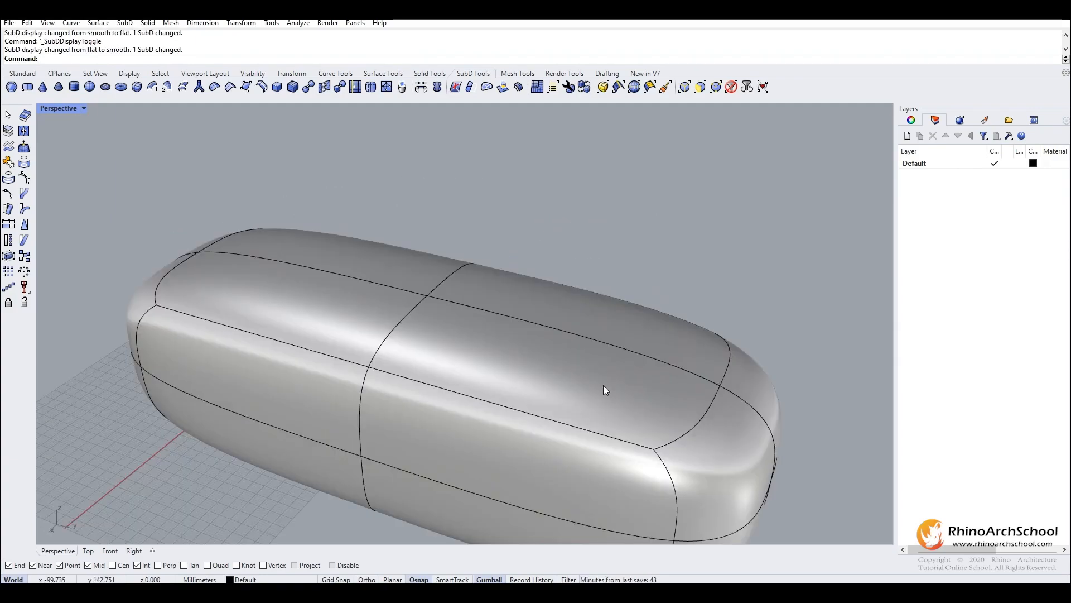
mouse_move(418, 316)
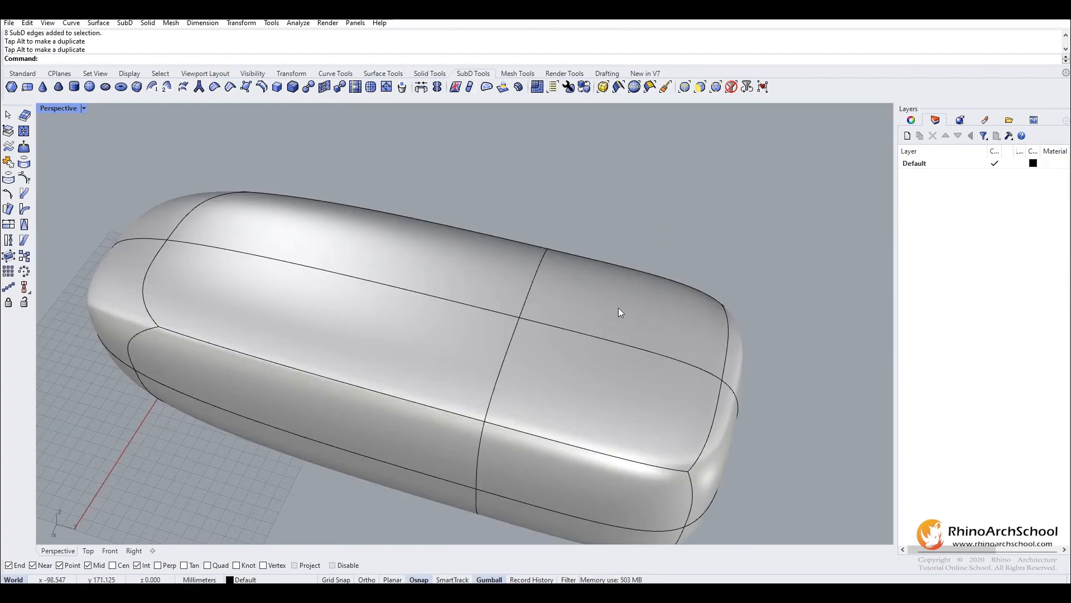
Step: Extrude the faces at one end of the SubD box upward into a raised block
left_click(618, 356)
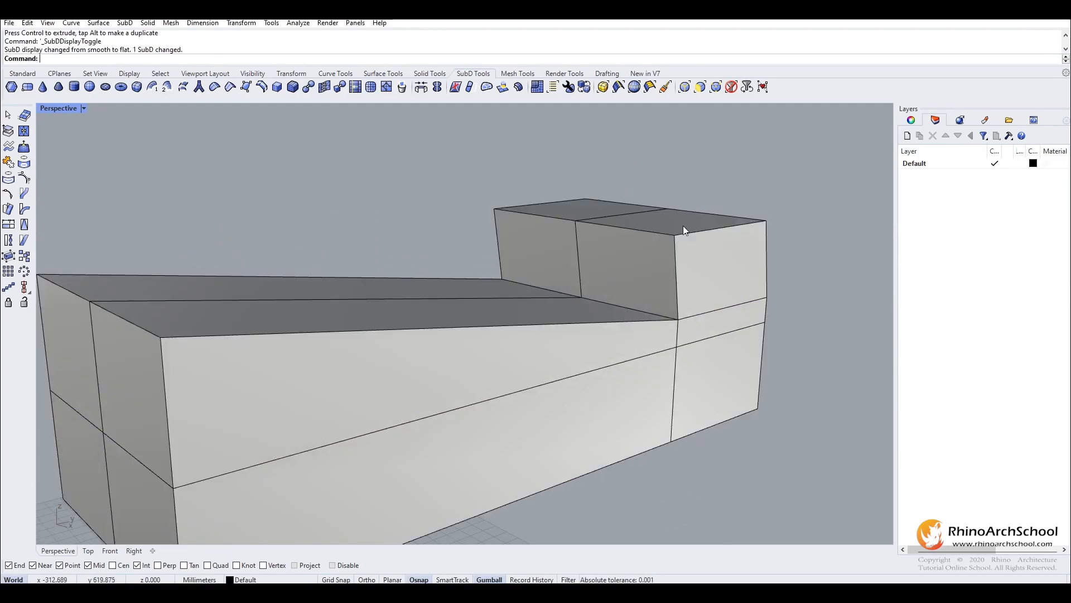
left_click(682, 229)
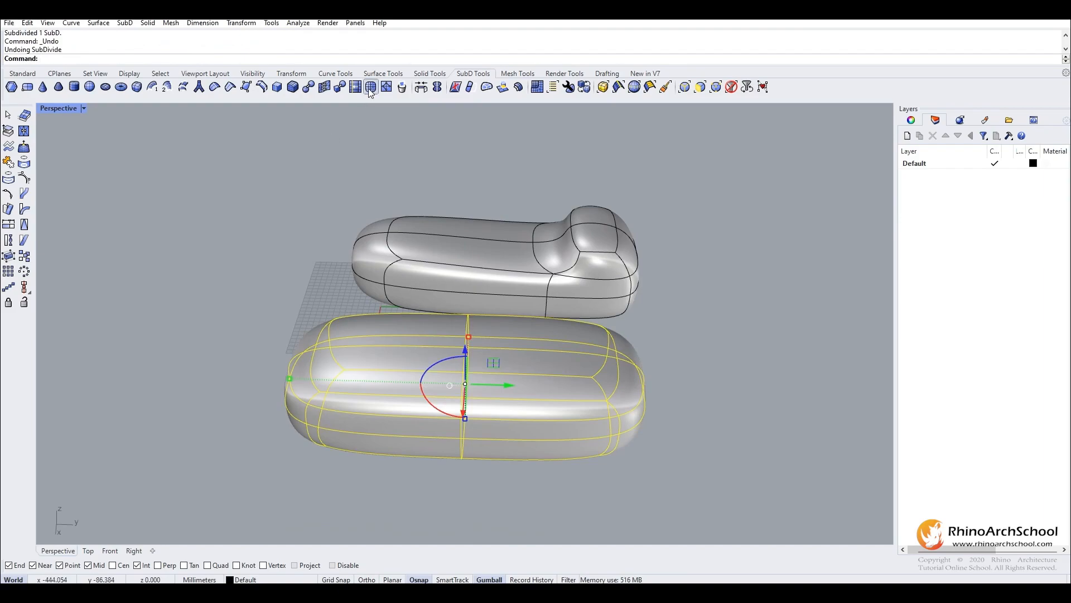
mouse_move(369, 87)
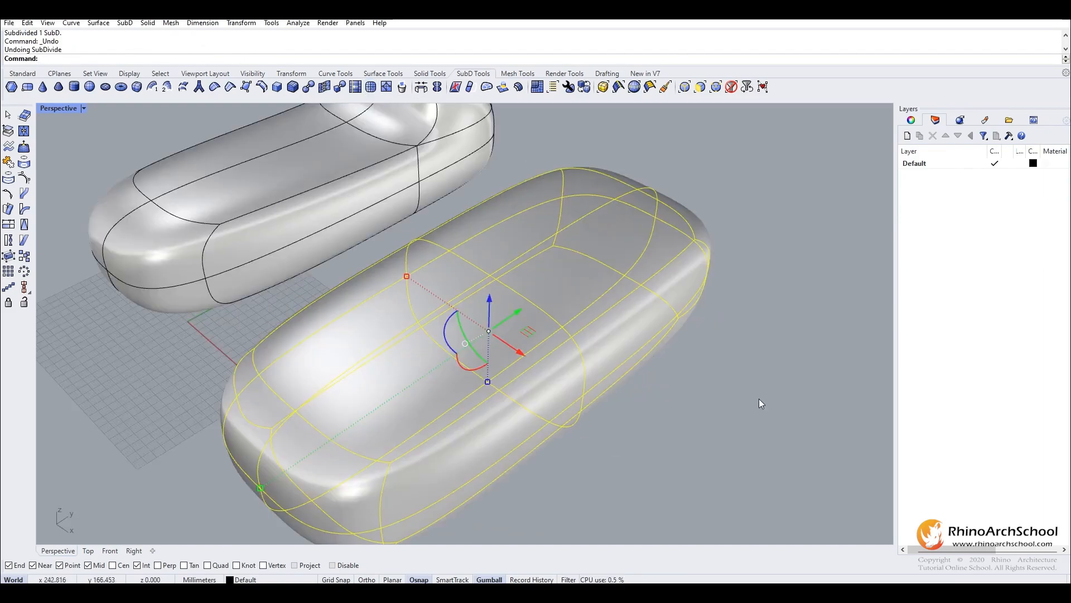
Step: Subdivide the second SubD capsule with Subdivide SubD and return it to smooth display
left_click(370, 88)
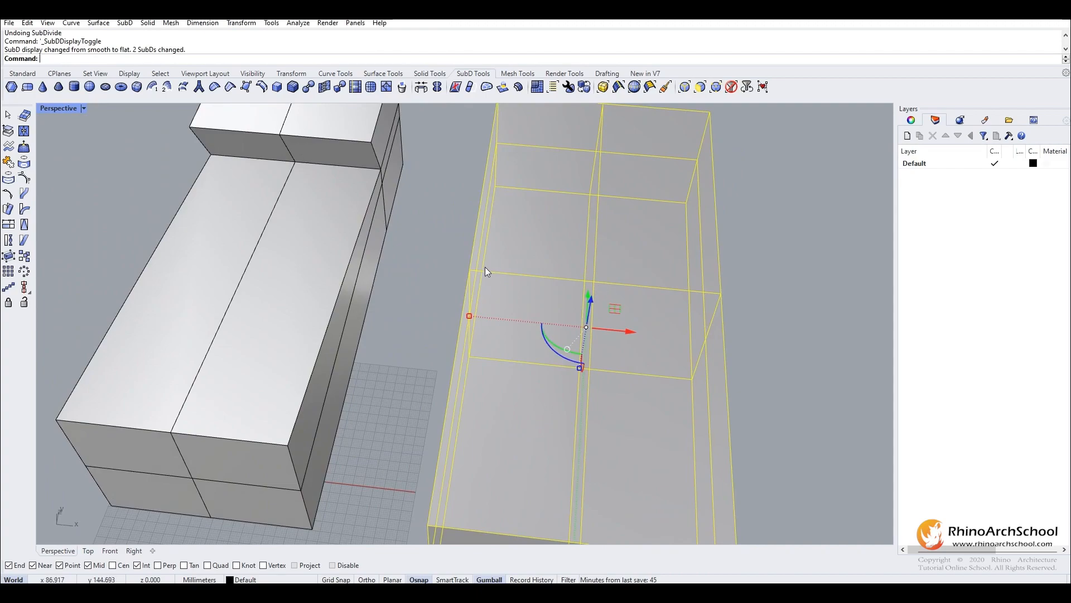
mouse_move(412, 115)
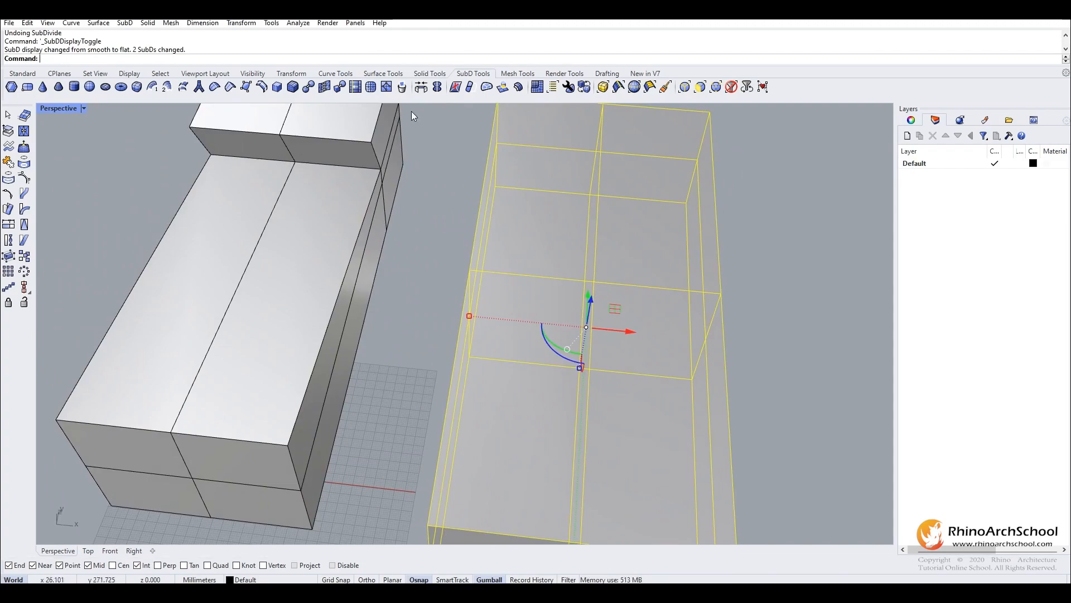
left_click(373, 88)
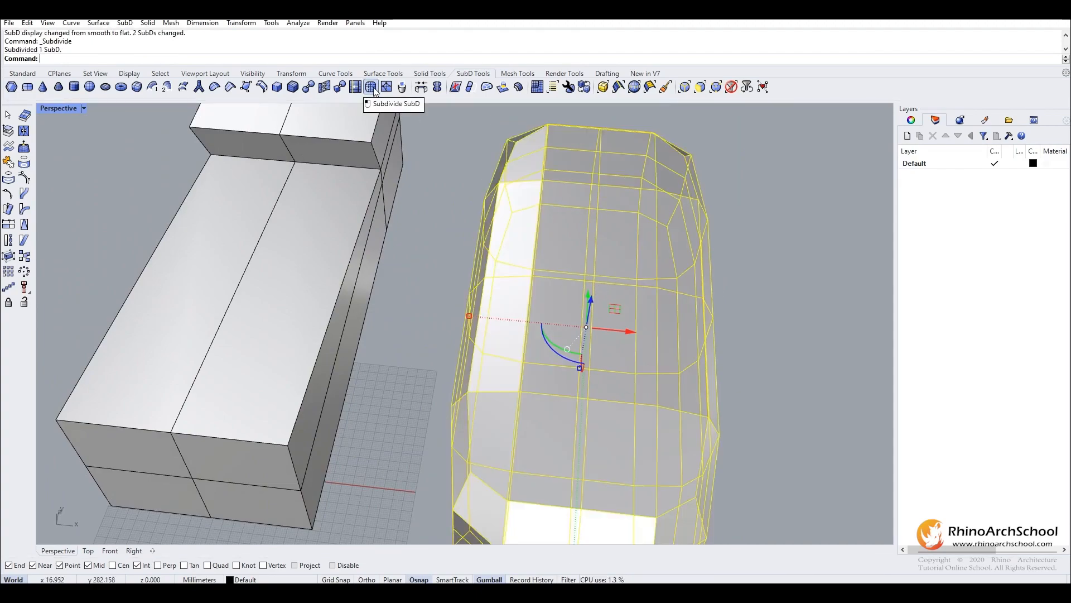
left_click(372, 87)
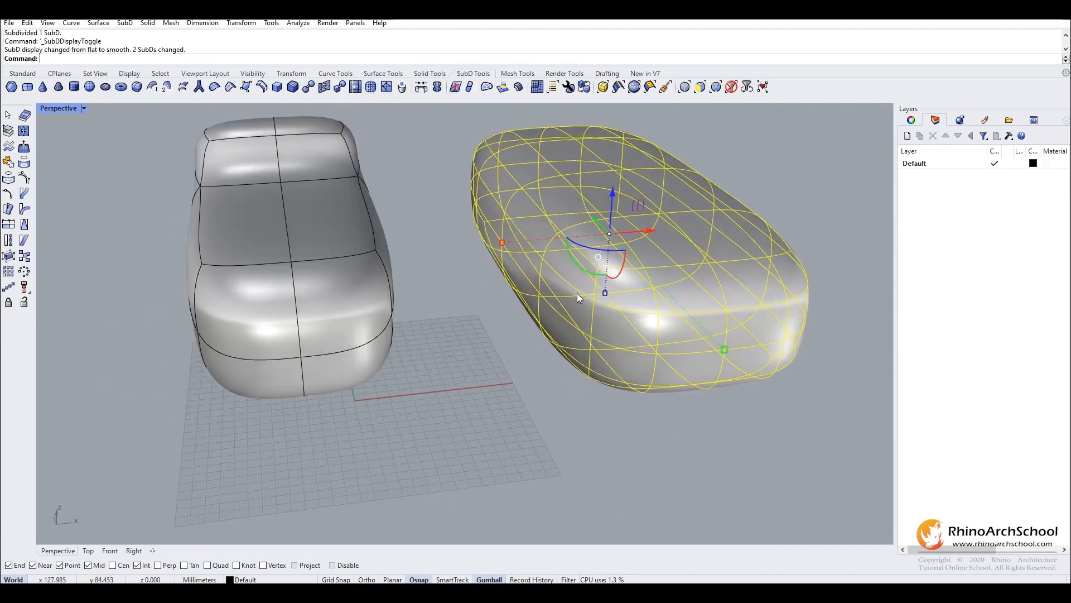
key("ctrl+z")
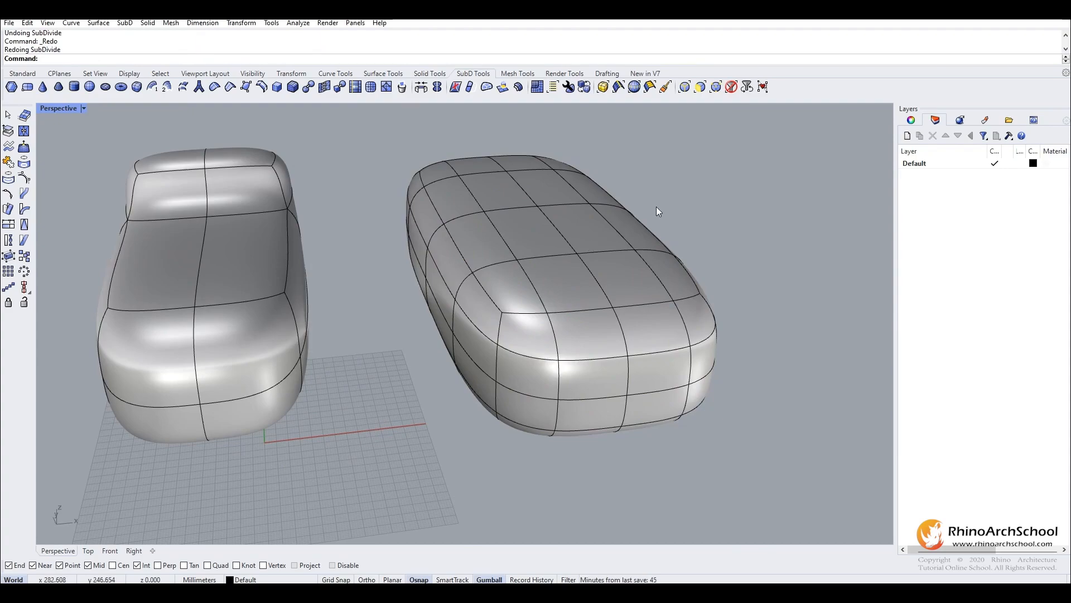
mouse_move(482, 200)
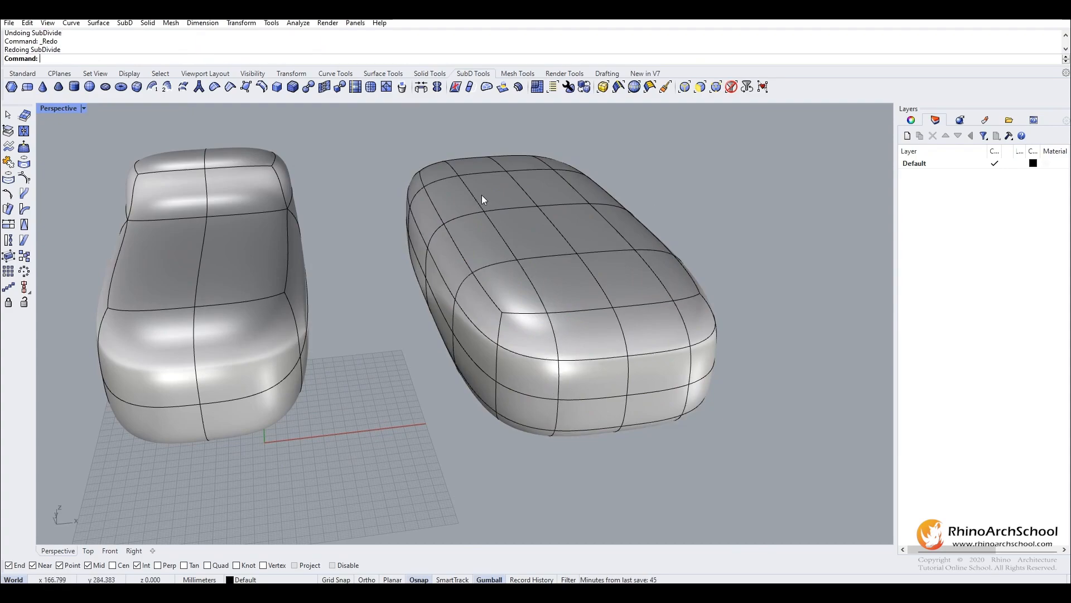
Step: Compare flat and smooth display, then pull top edge faces up into ridges
key("ctrl+z")
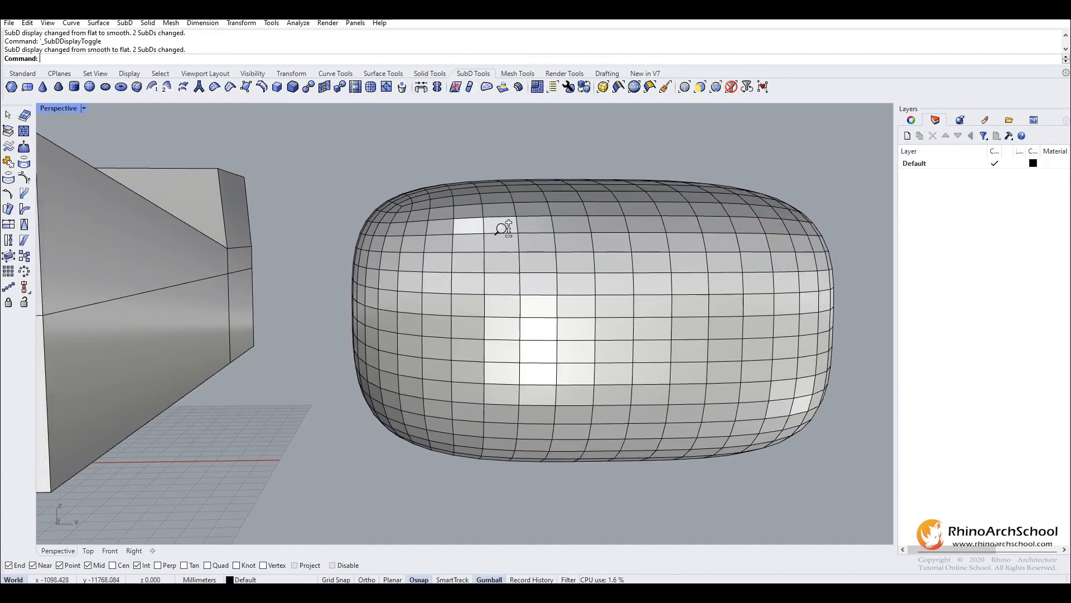
scroll("up", 3)
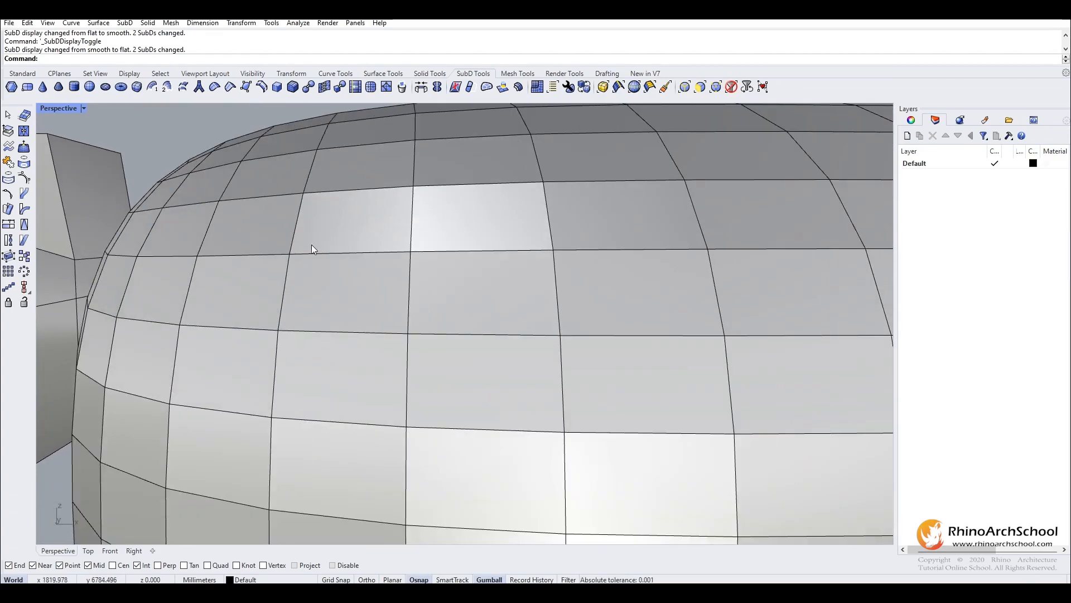
key("Ctrl+z")
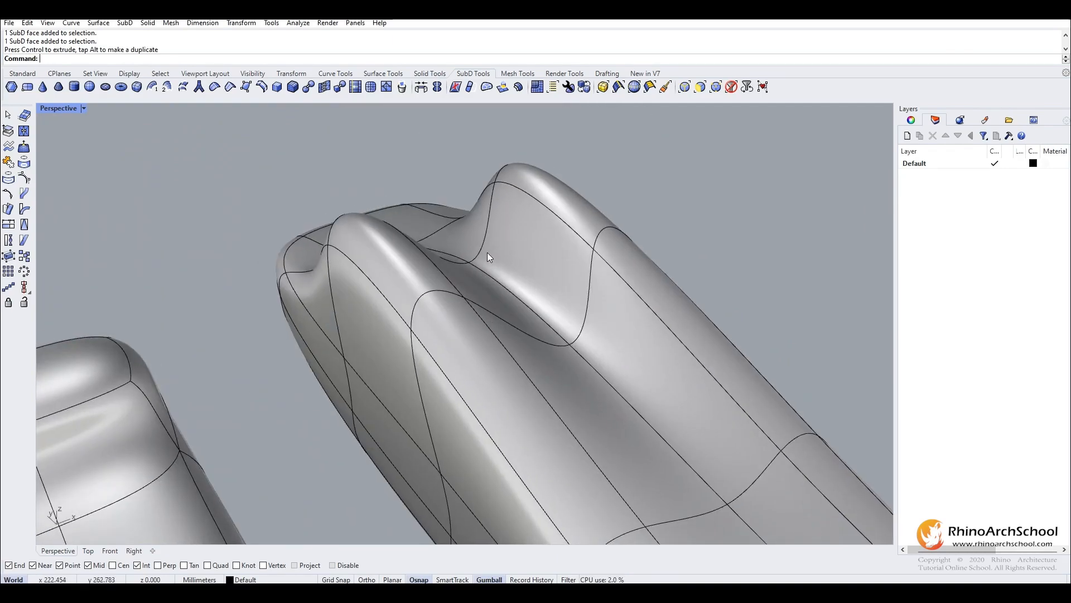
Step: Push faces to sink the central top and delete faces to open two end recesses
left_click_drag(489, 258, 459, 255)
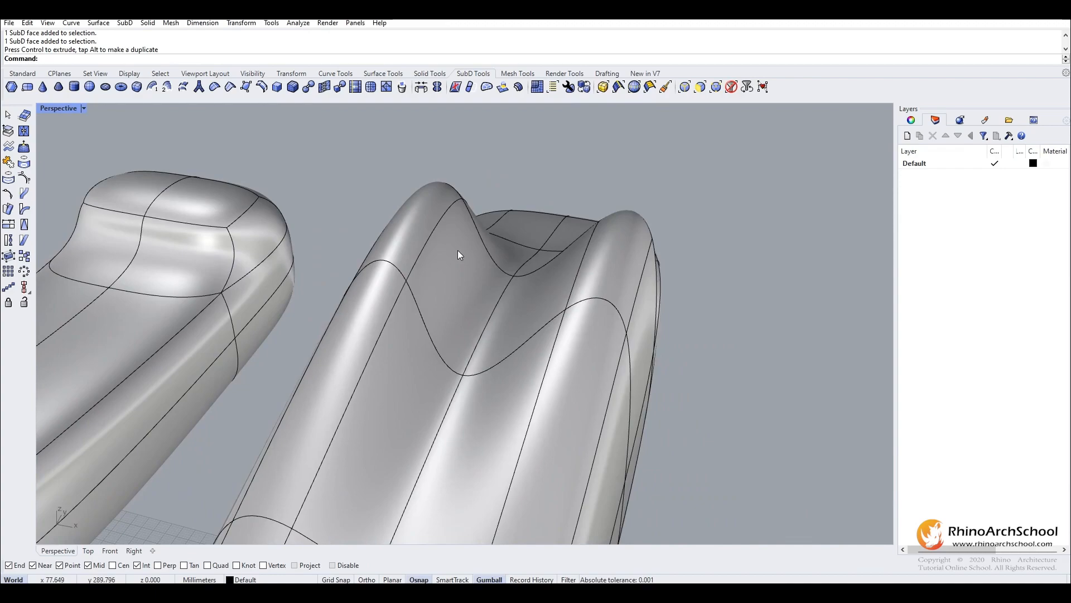
left_click(478, 260)
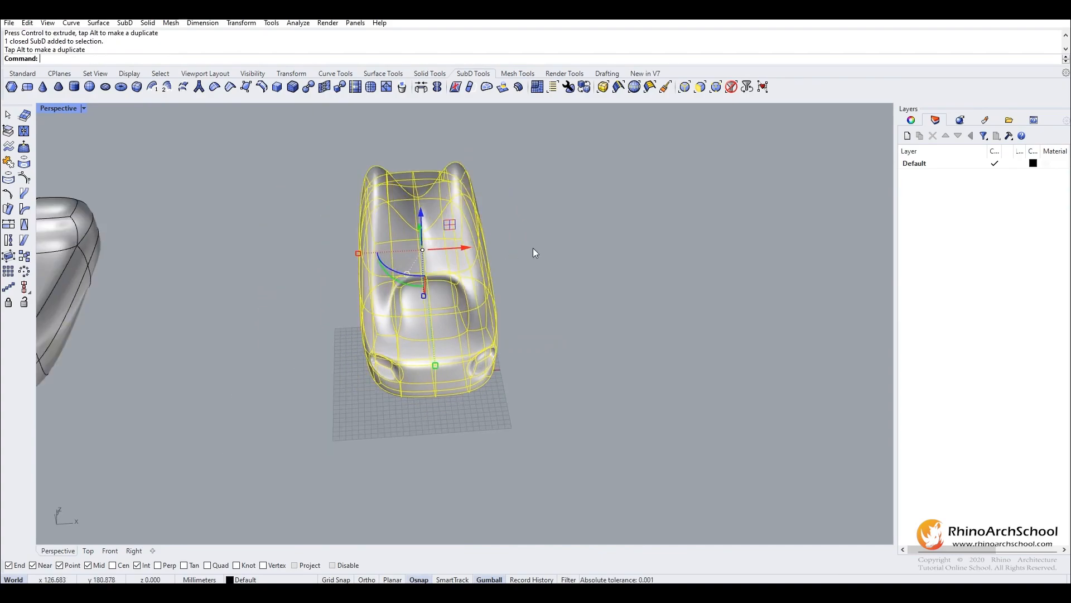
mouse_move(512, 281)
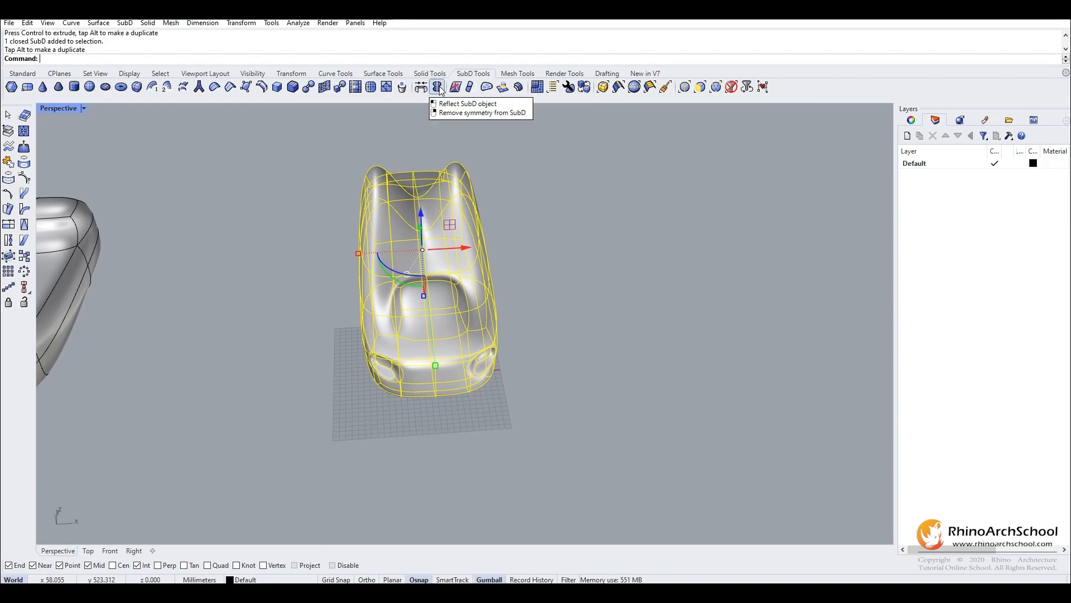
Step: Apply Reflect SubD symmetry to the car-like form and rotate it with the Gumball
left_click(438, 86)
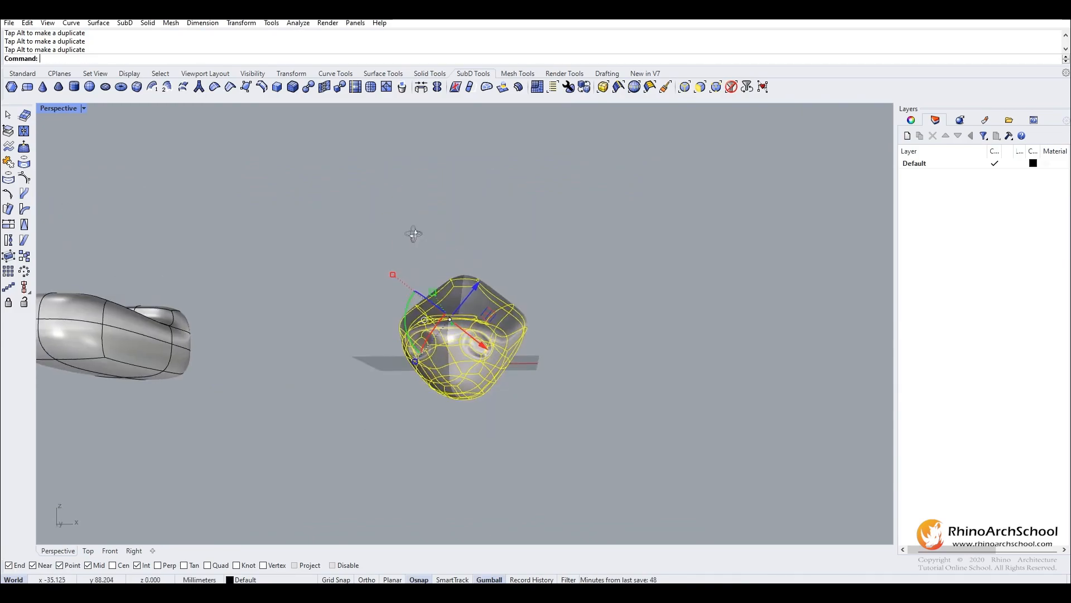
Step: Undo the Gumball rotation, reflect on the X axis, and select the two-lobed form
key("ctrl+z")
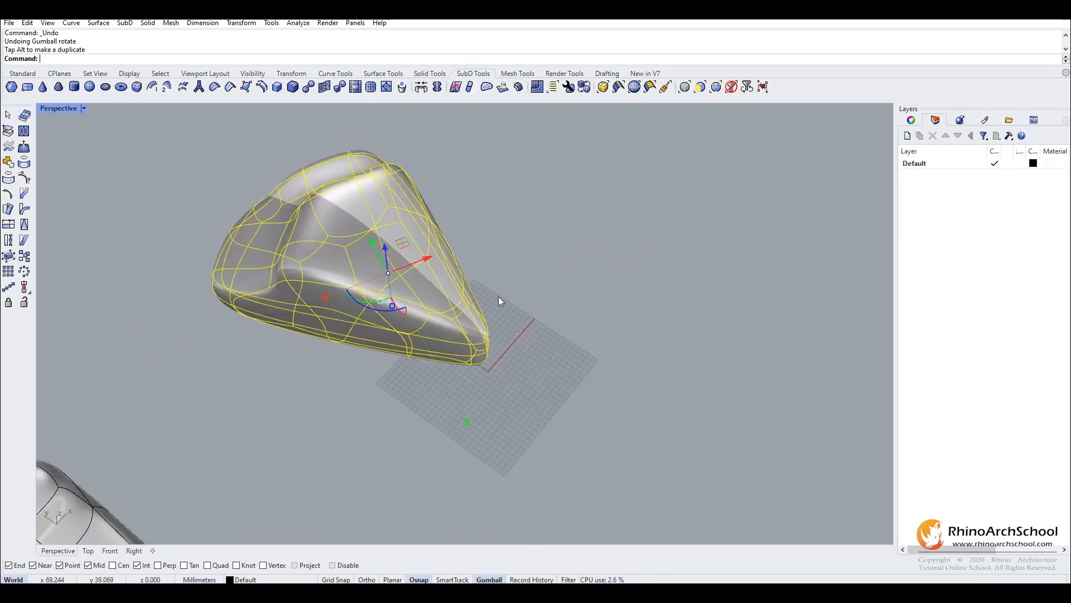
key("ctrl+z")
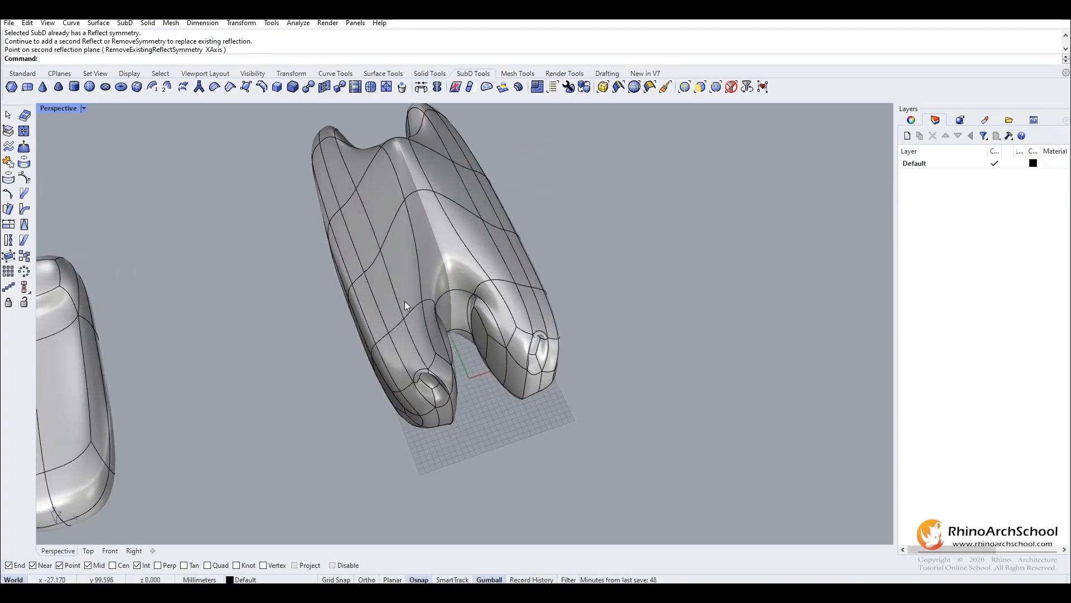
left_click(410, 308)
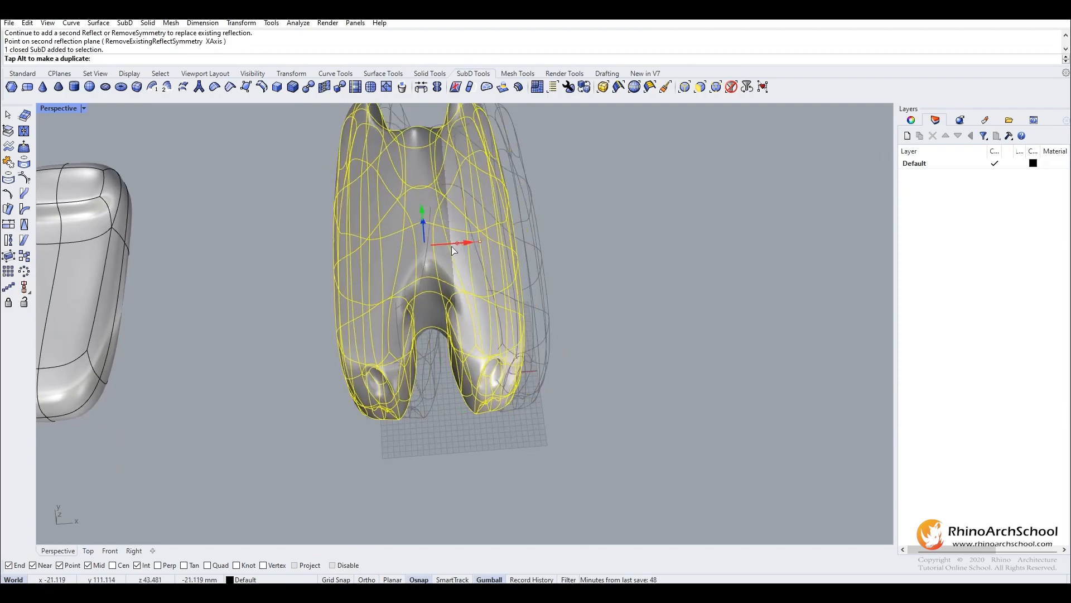
Step: Draw a 2x2 SubD plane beside the grid by picking two corners
key("Ctrl+z")
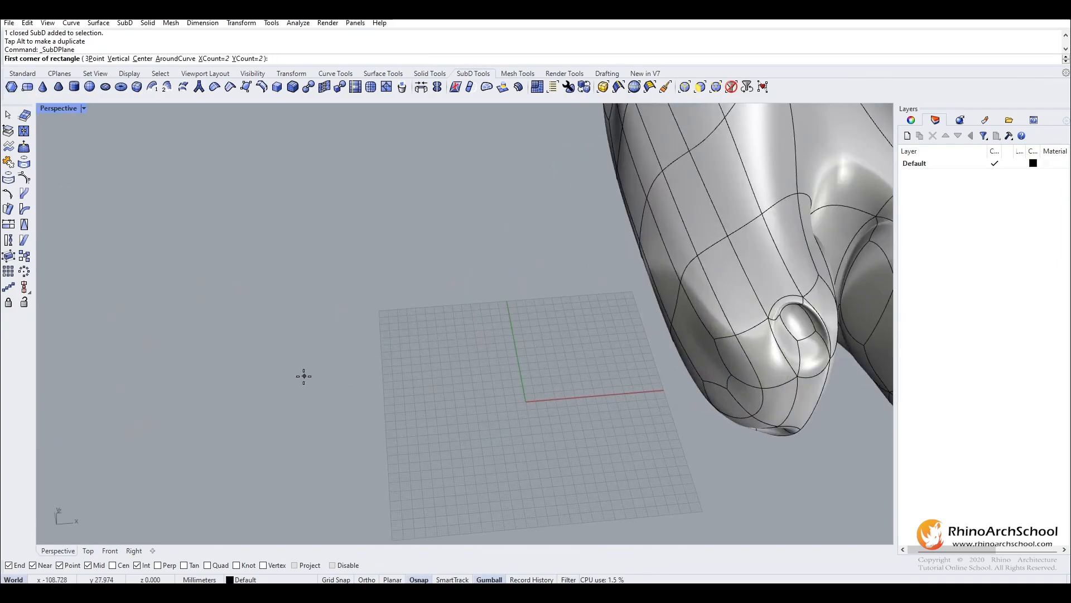
left_click(304, 376)
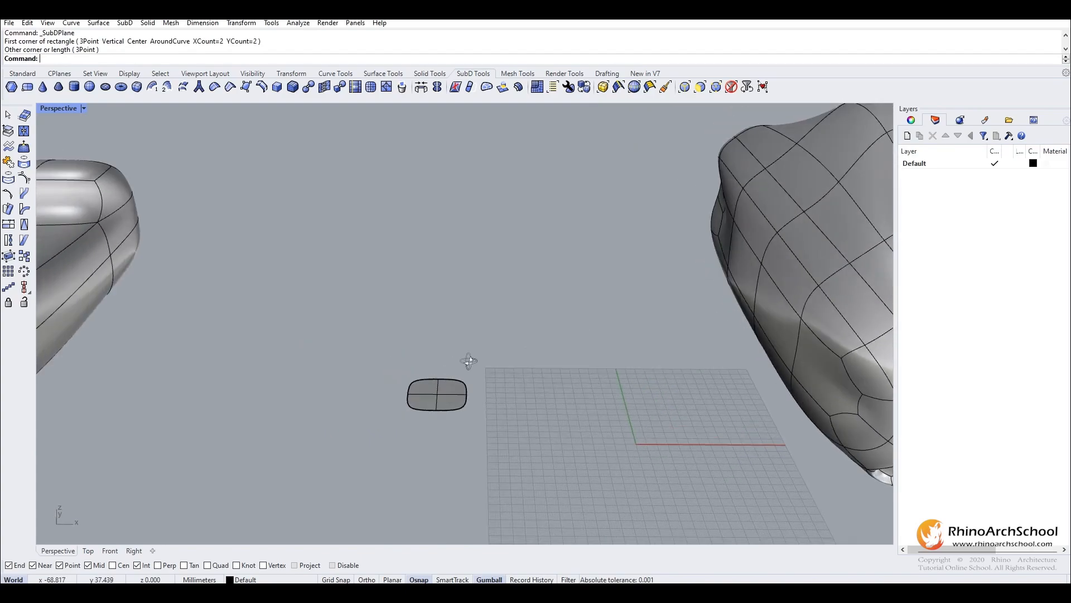
mouse_move(374, 338)
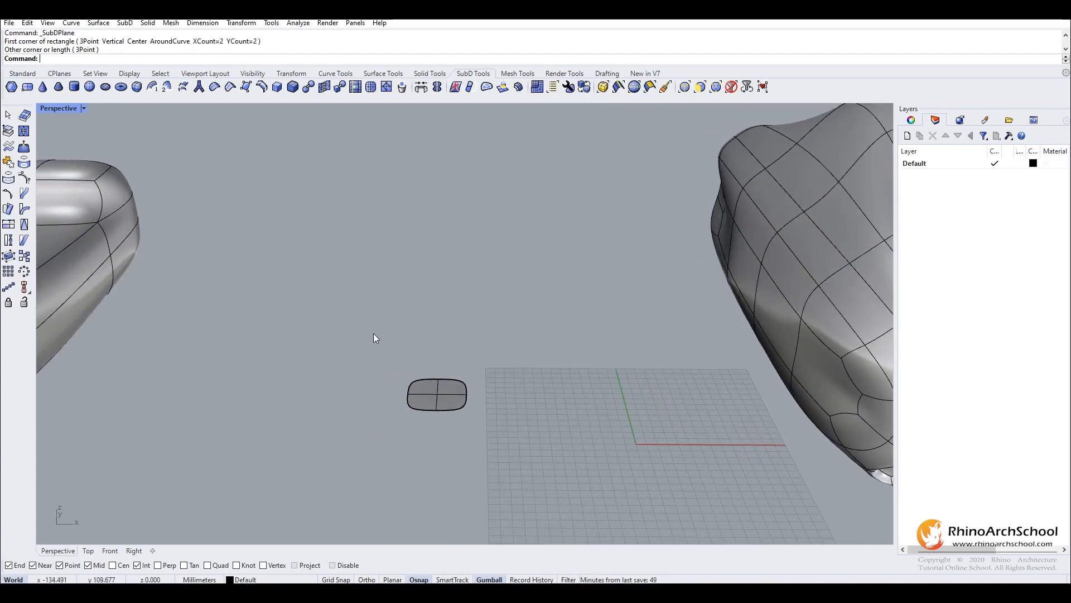
left_click(436, 395)
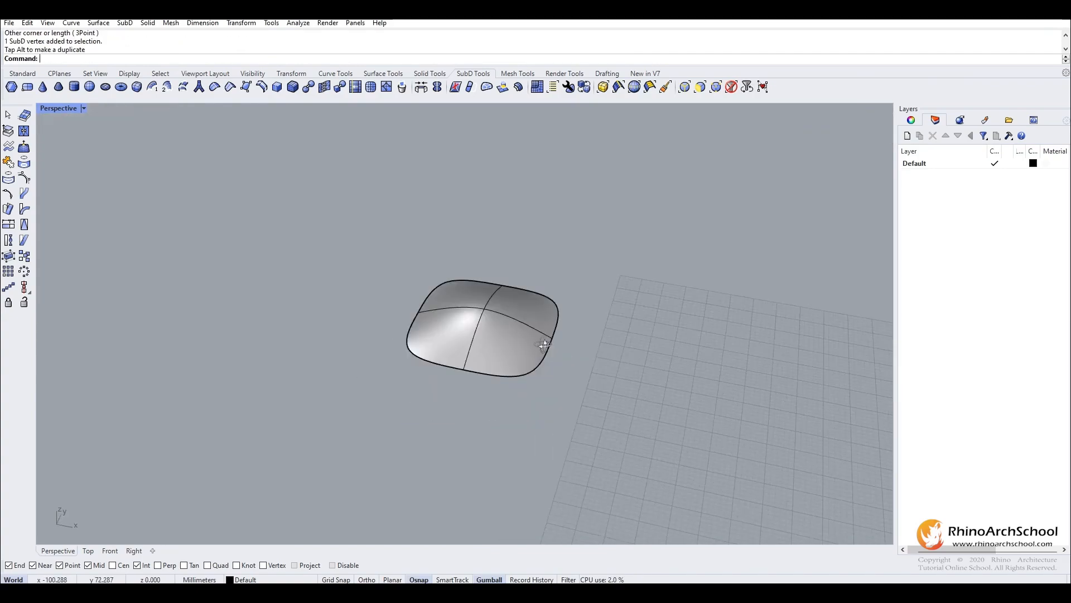
Step: Repeatedly extrude and rotate the plane's end faces, bending the branch into an arch
left_click(478, 321)
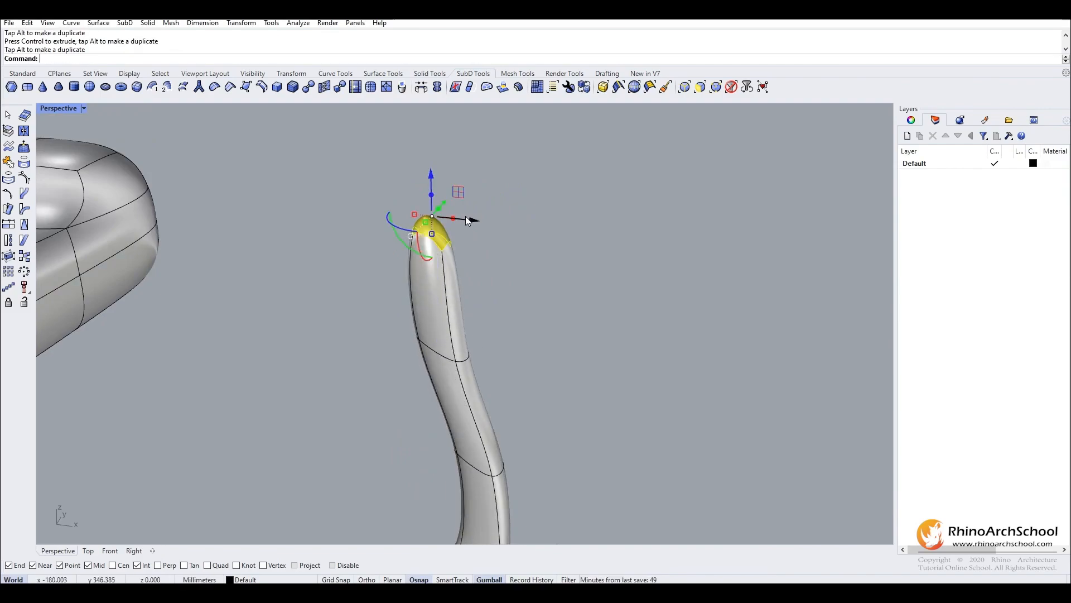
left_click_drag(430, 195, 398, 317)
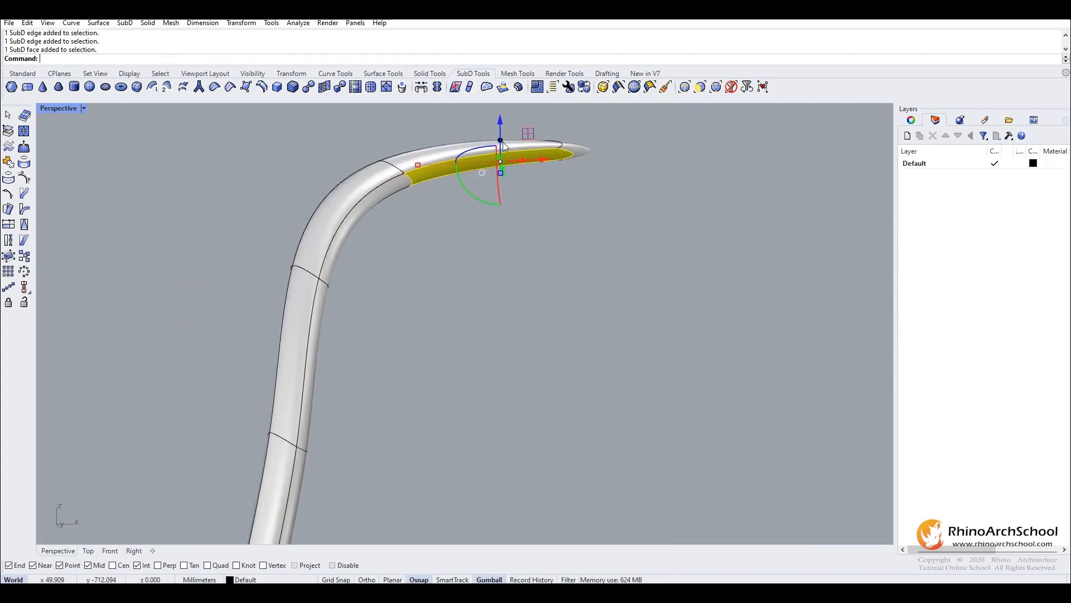
key("ctrl+z")
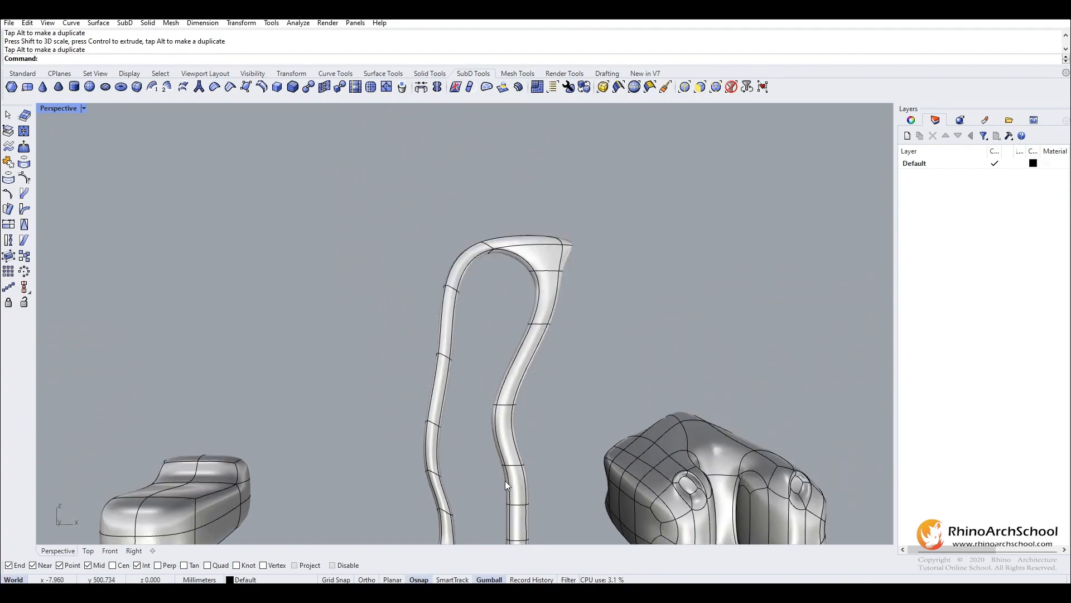
Step: Delete one face on the inner side of each arch leg
scroll("down", 3)
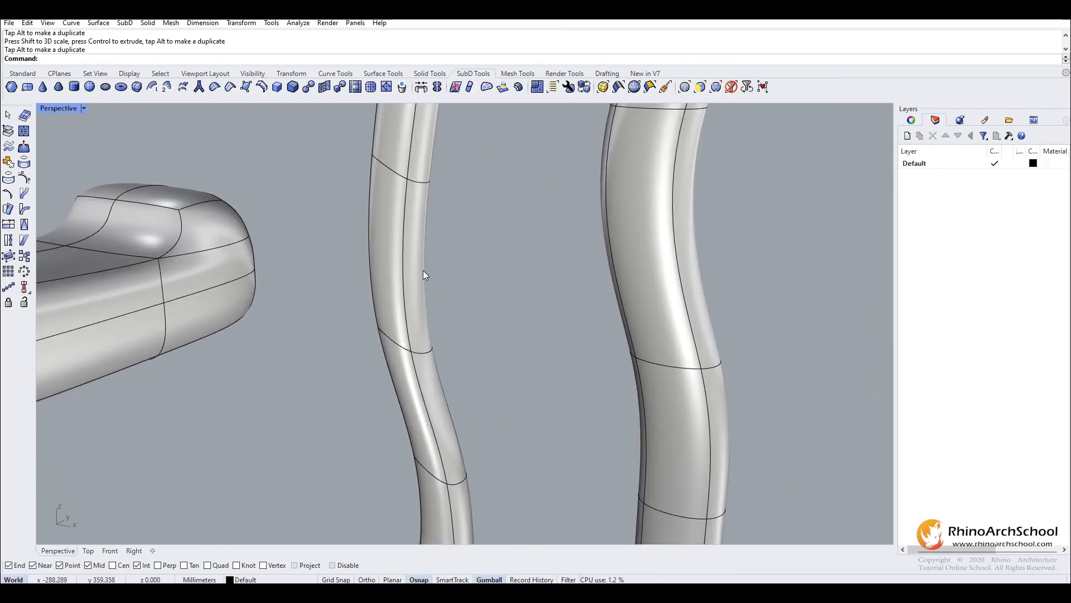
left_click(411, 274)
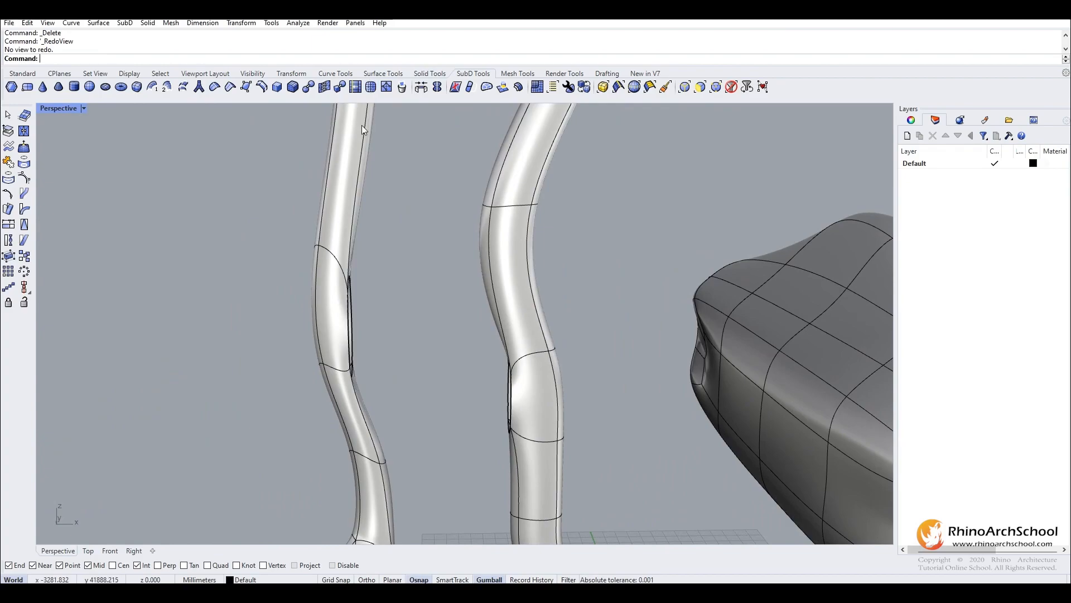
mouse_move(489, 347)
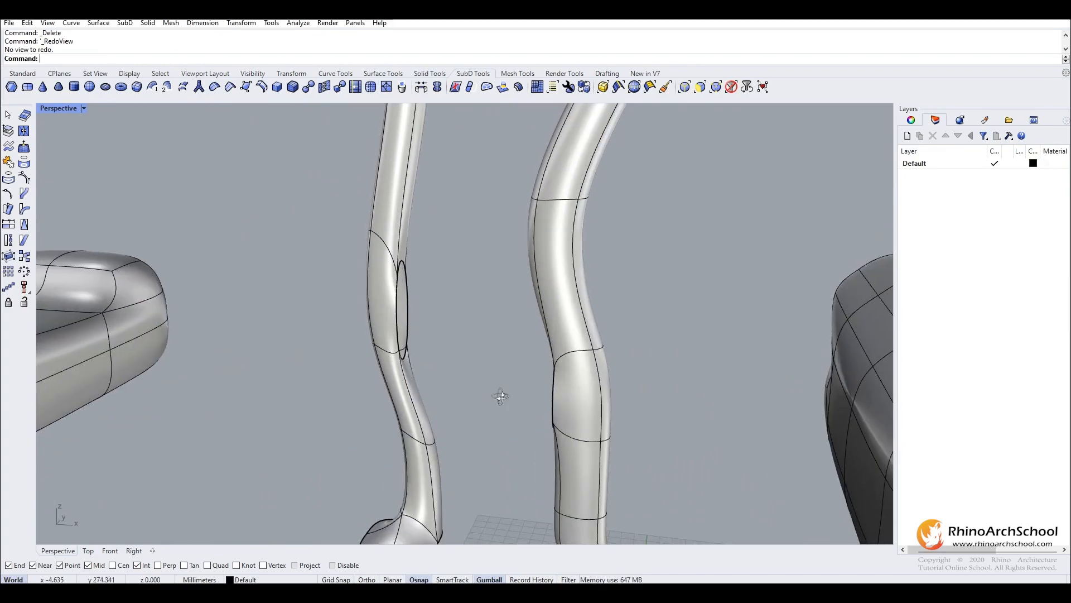
mouse_move(420, 86)
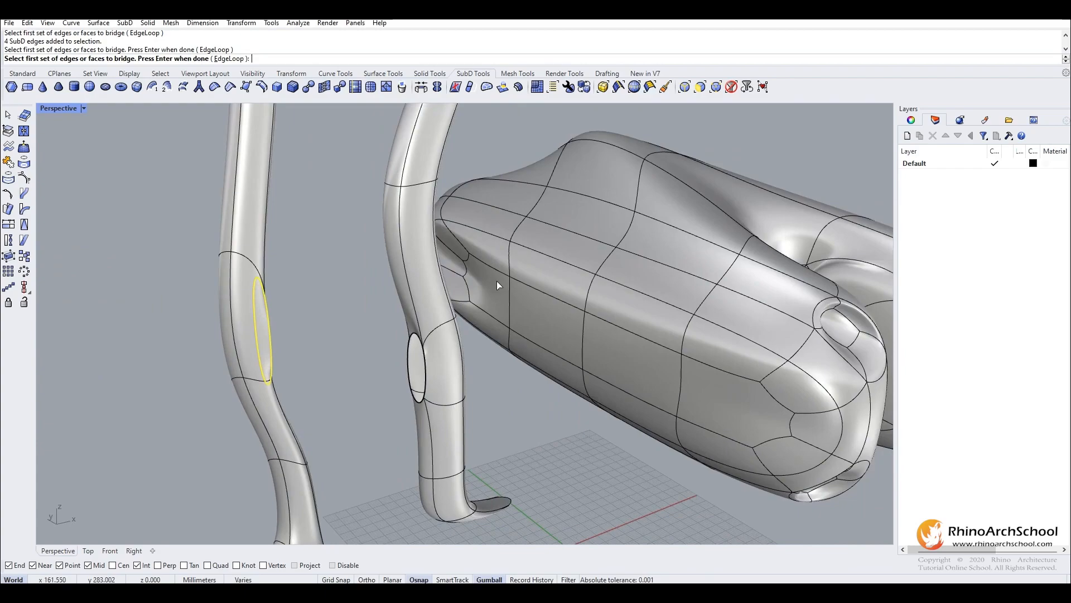
Step: Confirm the first leg opening's edge loop as the bridge start
key("Return")
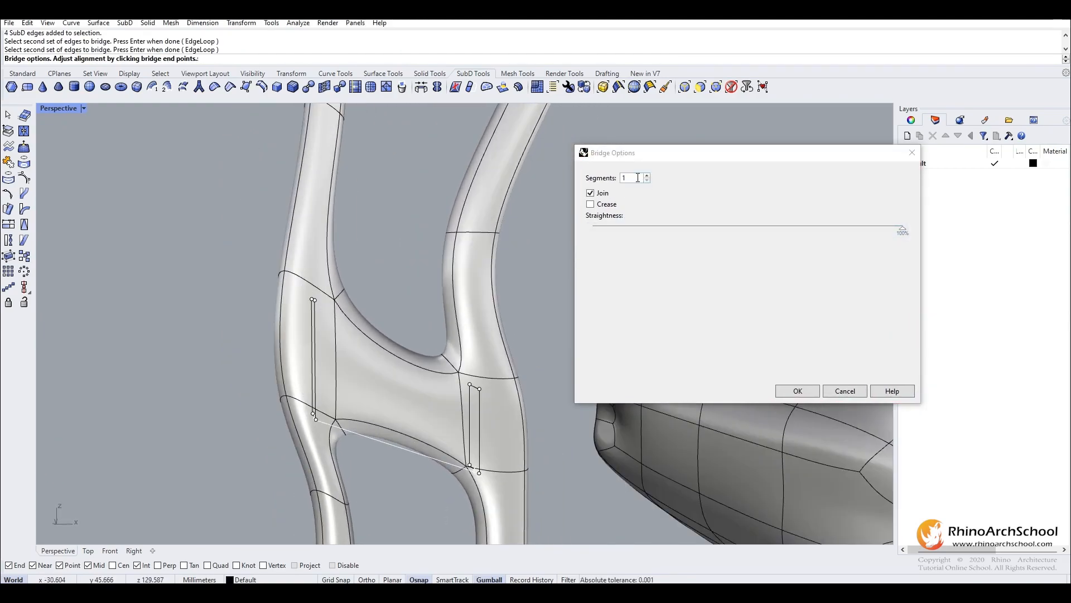
Step: Configure the bridge with 2 segments and Crease off, then accept it
left_click(645, 176)
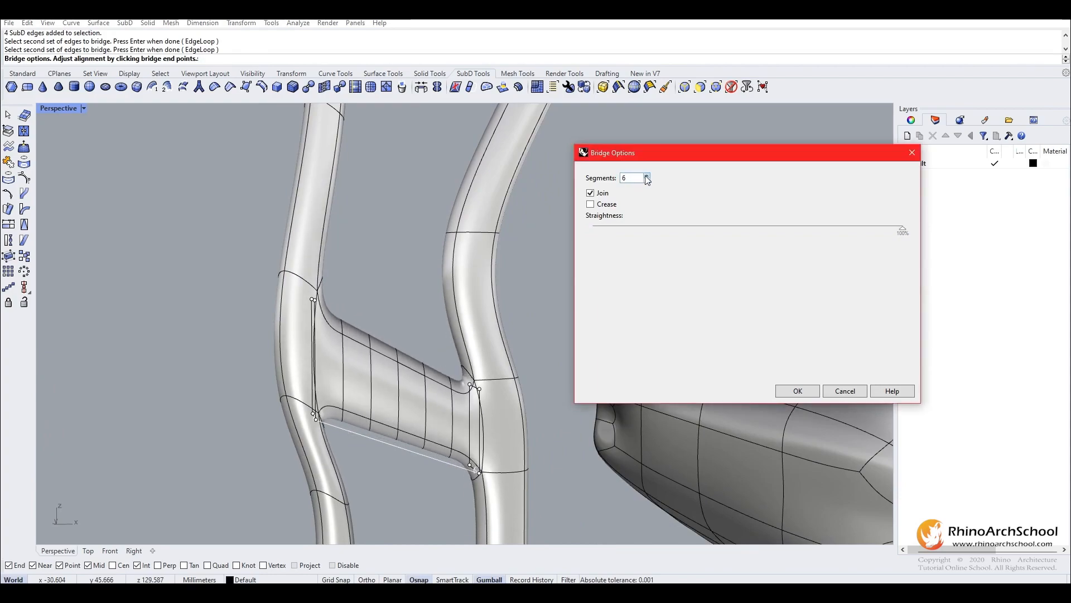
left_click(646, 174)
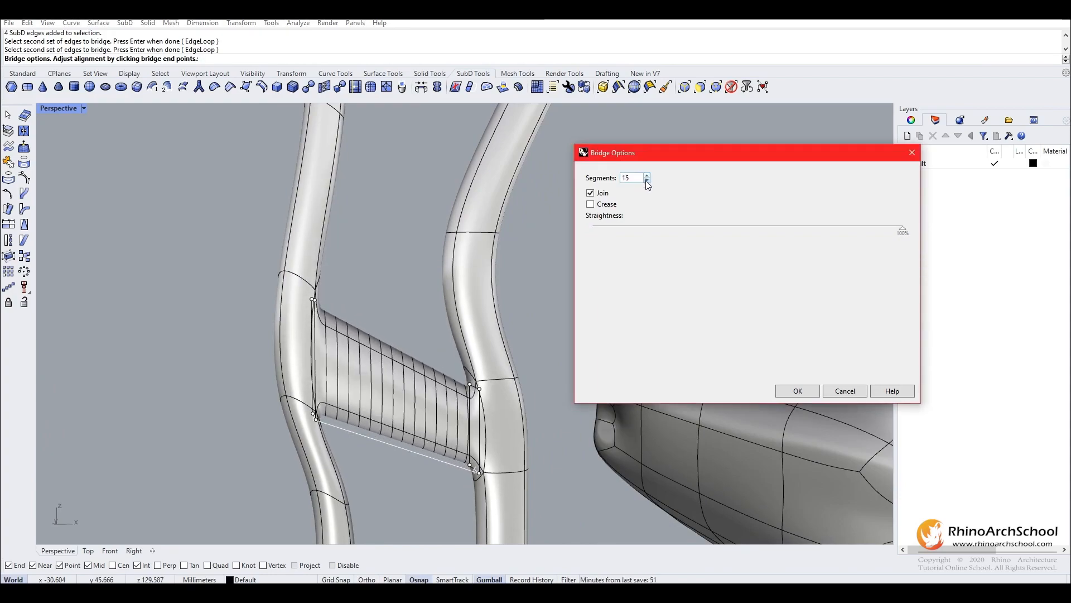
left_click(645, 180)
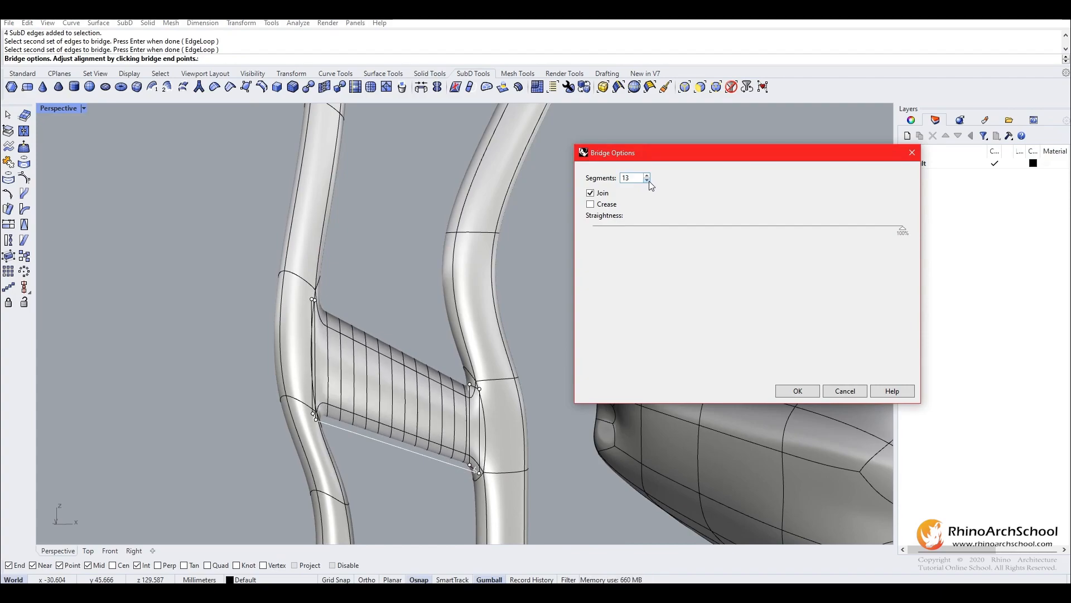
left_click(646, 181)
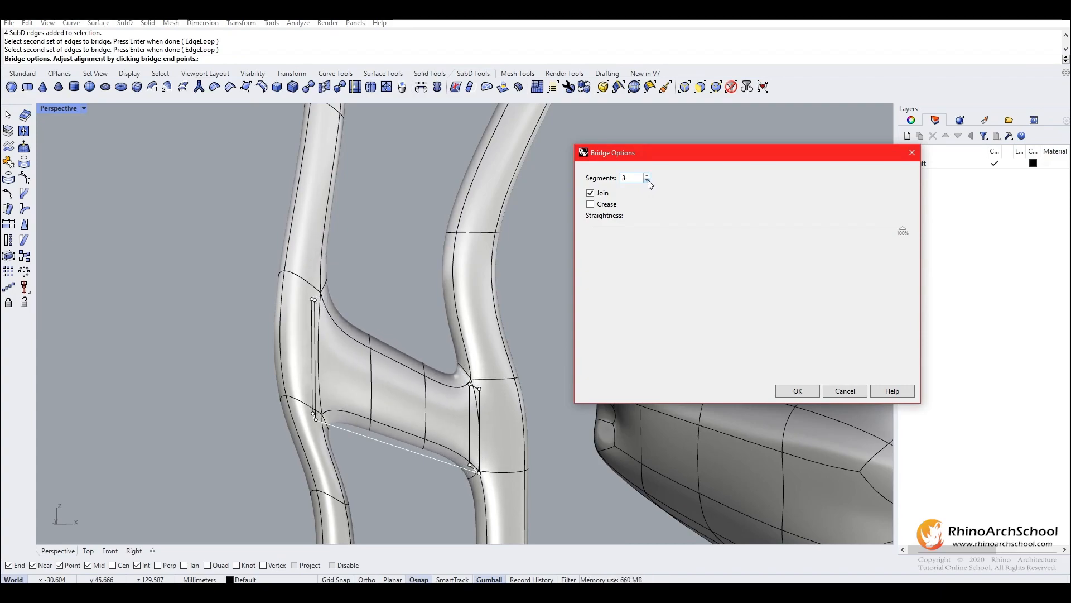
left_click(646, 180)
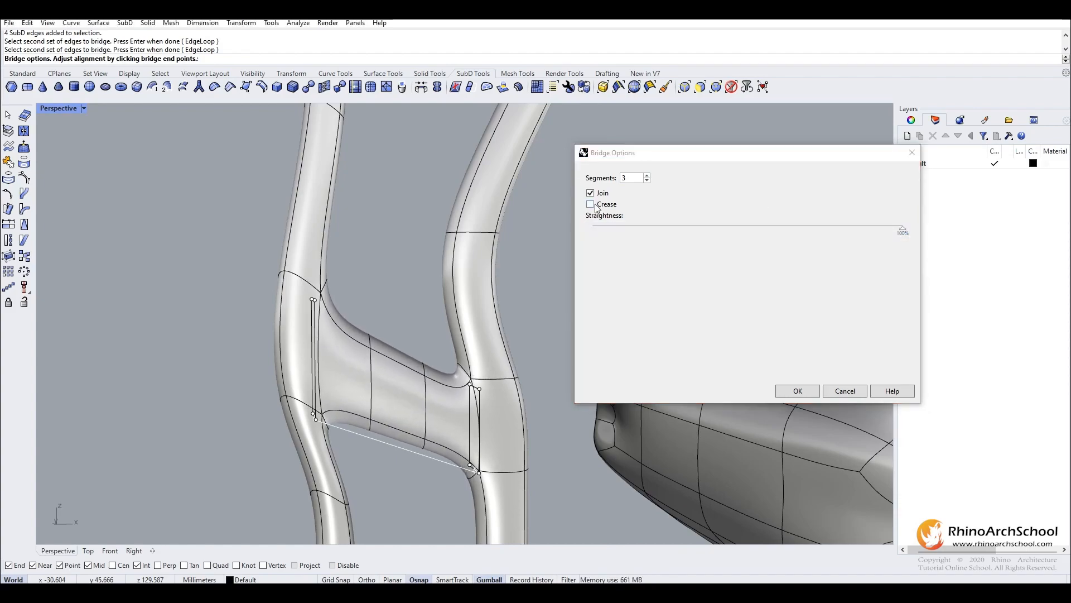
left_click(589, 203)
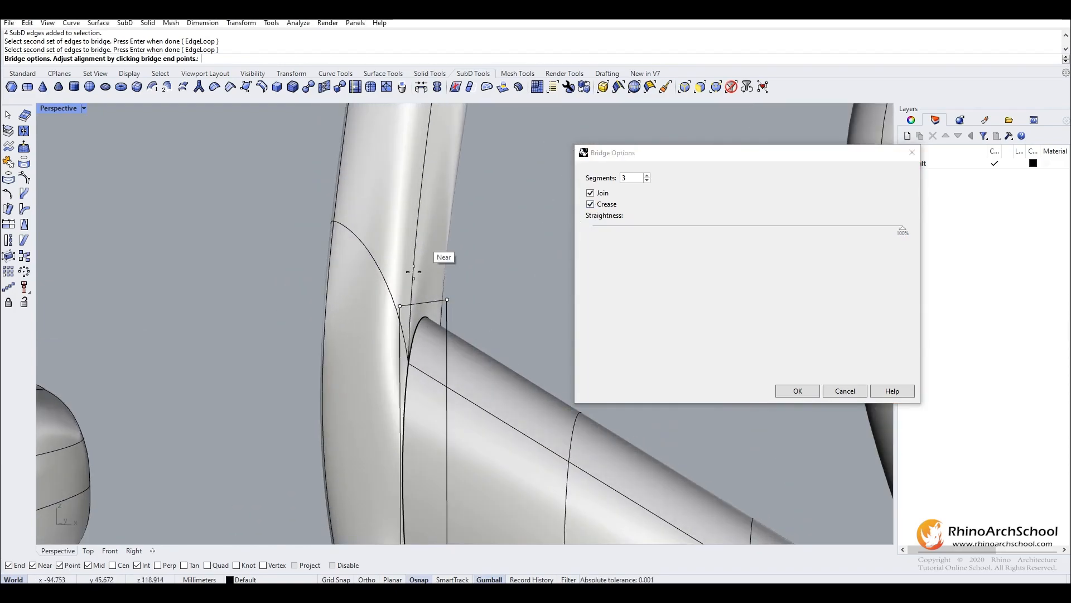
mouse_move(424, 321)
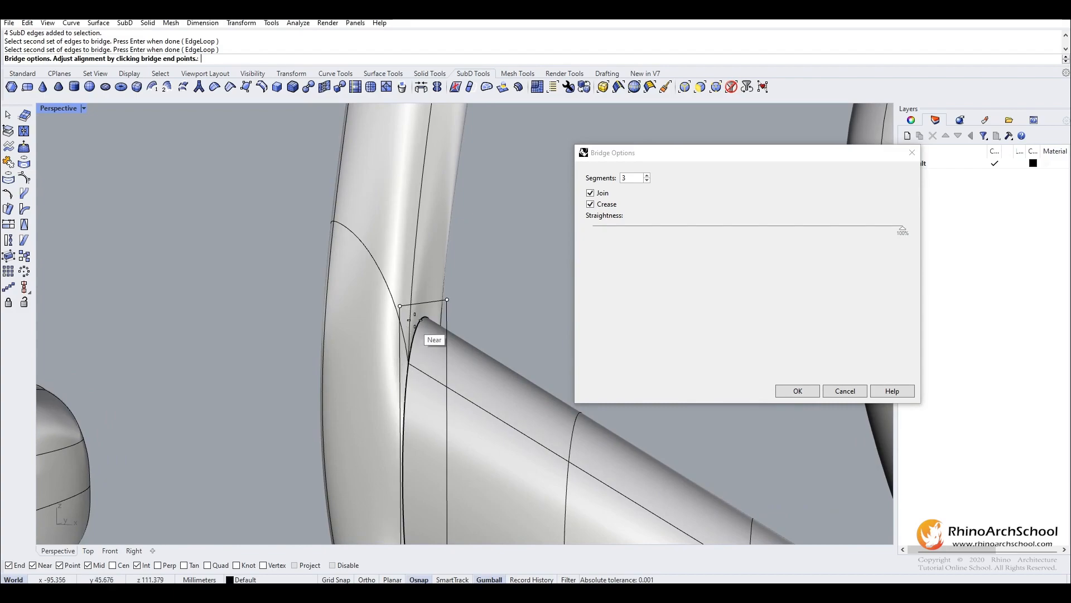
mouse_move(429, 268)
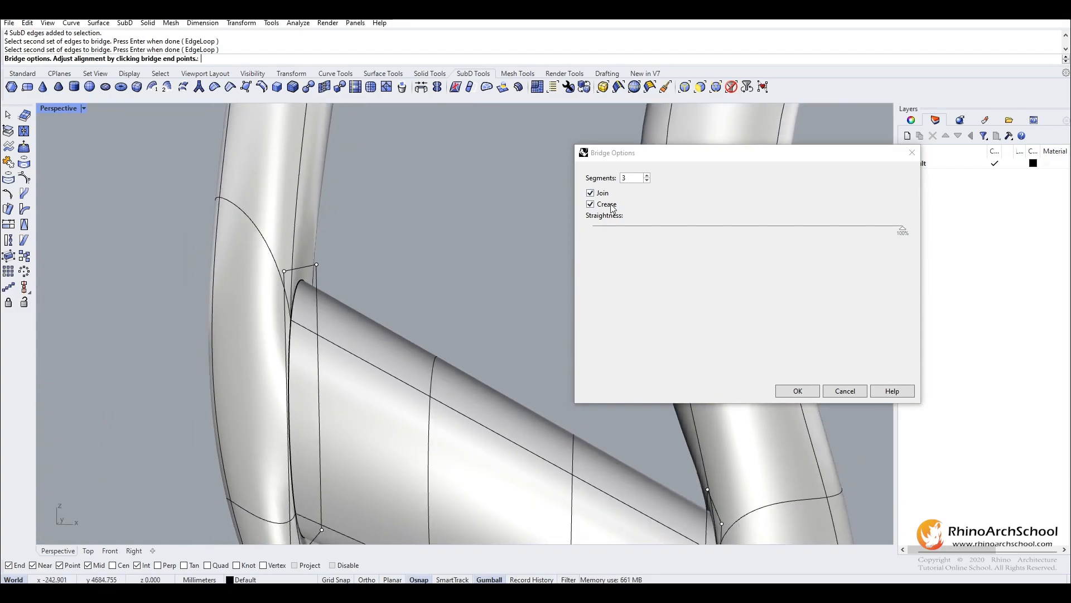
left_click(590, 204)
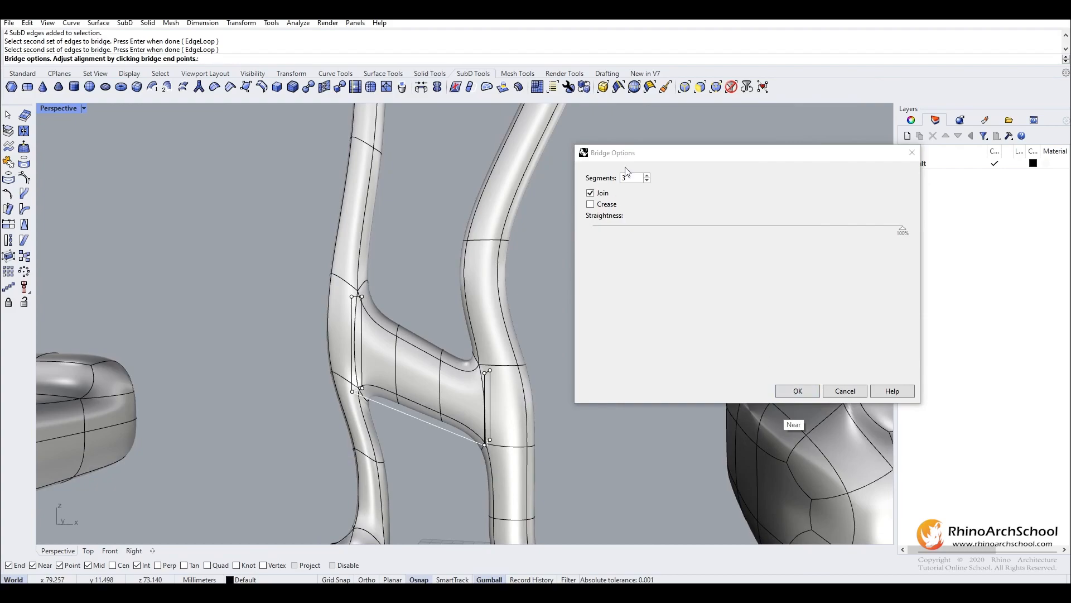
left_click(646, 180)
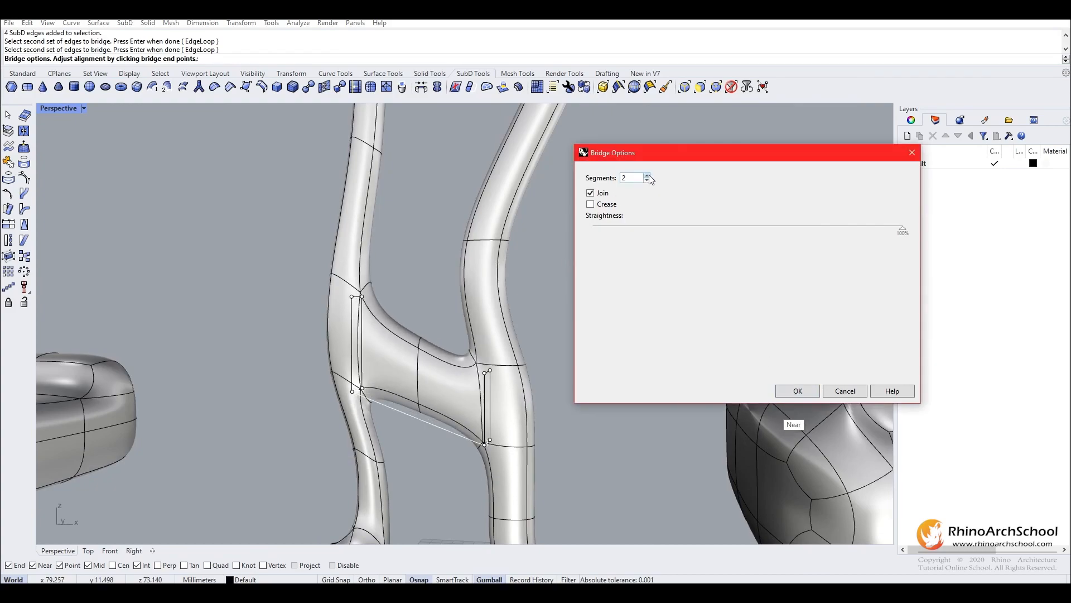
mouse_move(798, 390)
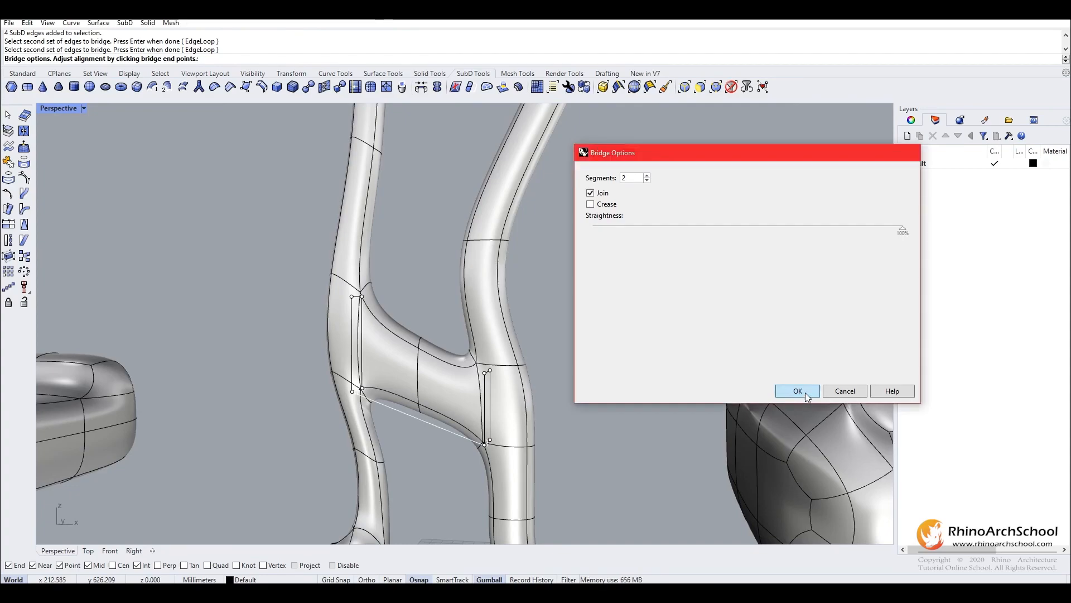
left_click(797, 390)
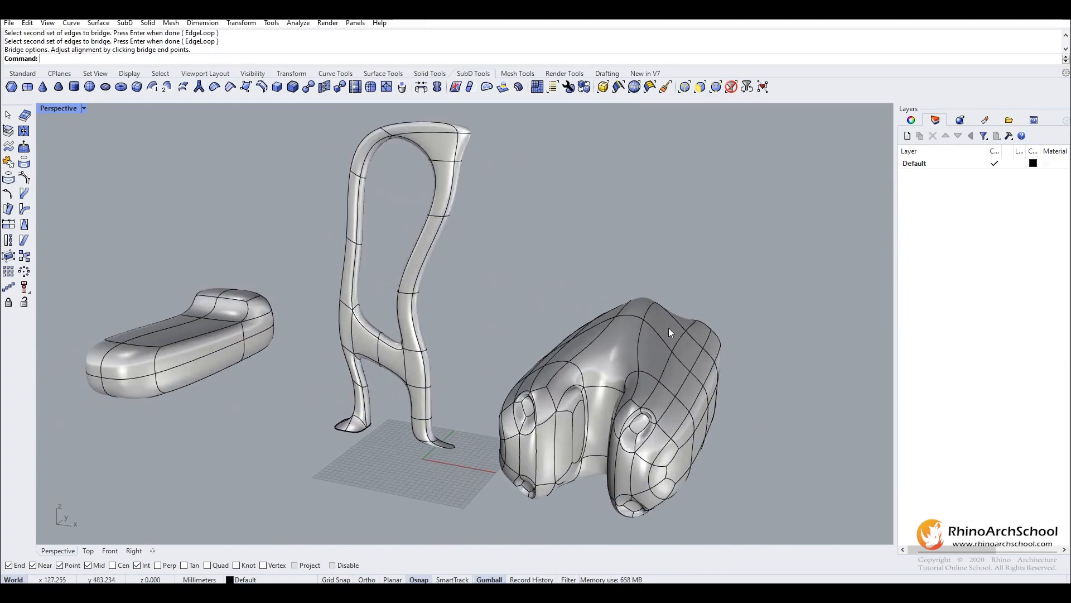
mouse_move(602, 282)
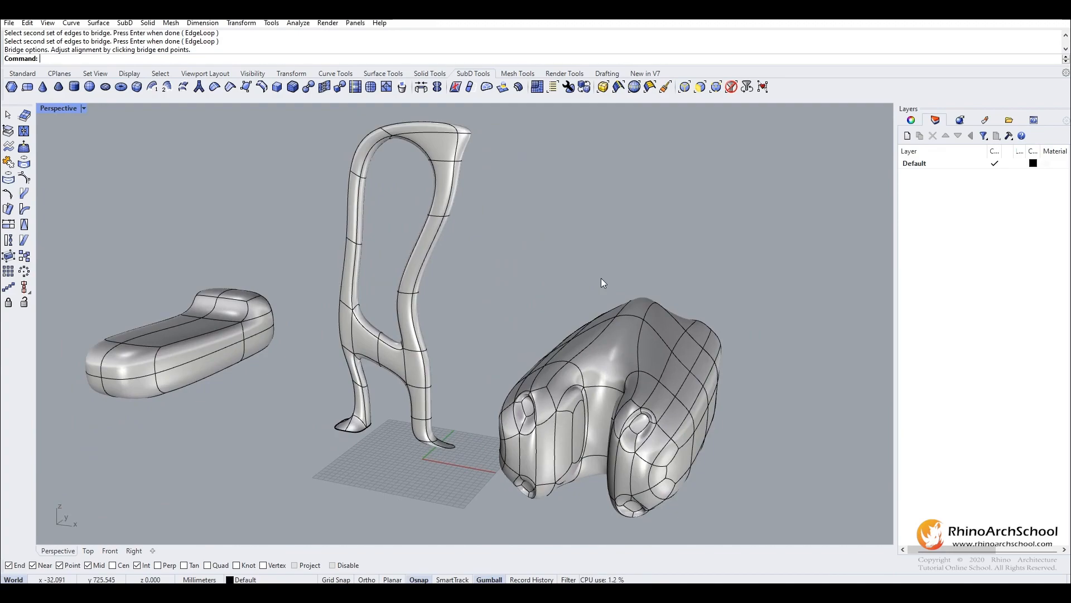